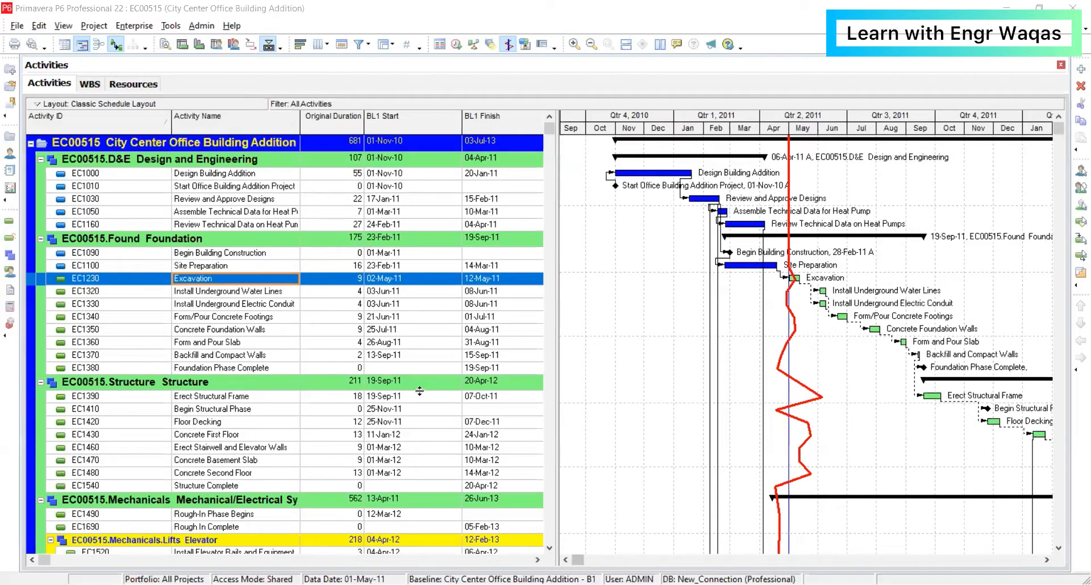
Show the project resources list, then switch to the WBS view with Foundation's General details.
{"action": "scroll", "scroll_direction": "down", "scroll_amount": 3}
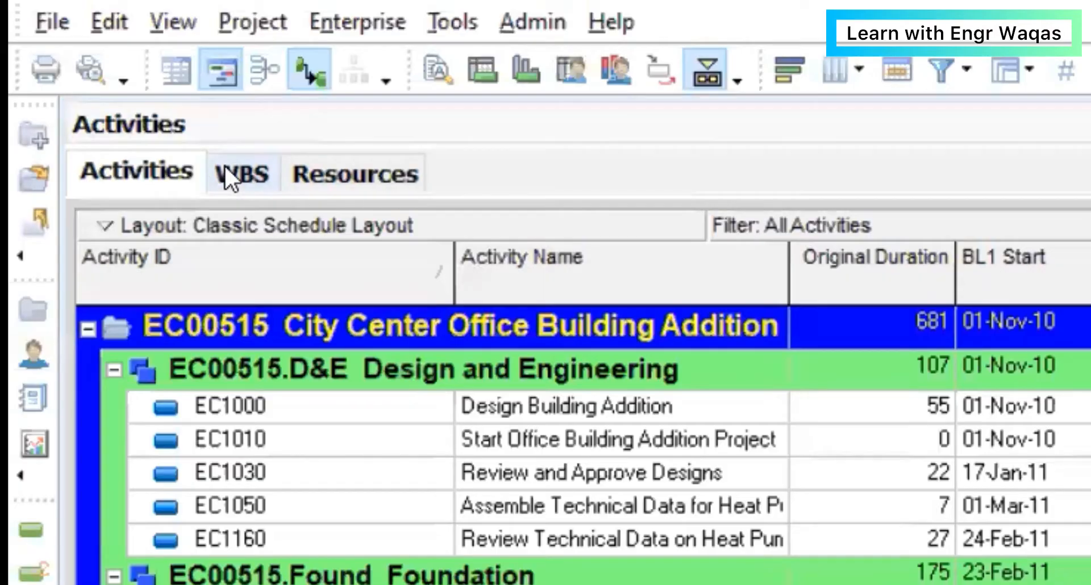
{"action": "left_click", "coordinate": [354, 173]}
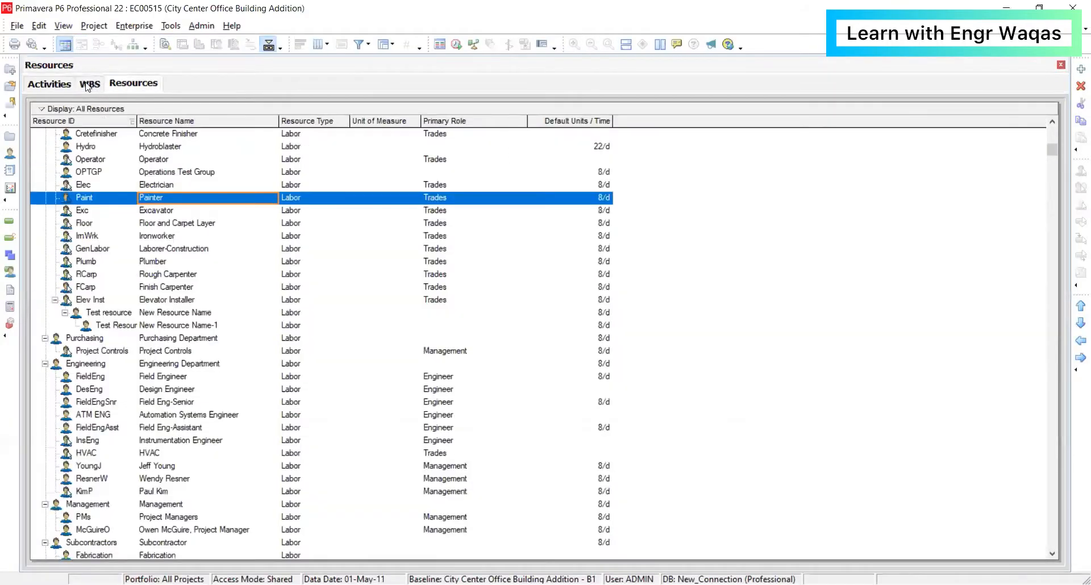
{"action": "left_click", "coordinate": [89, 83]}
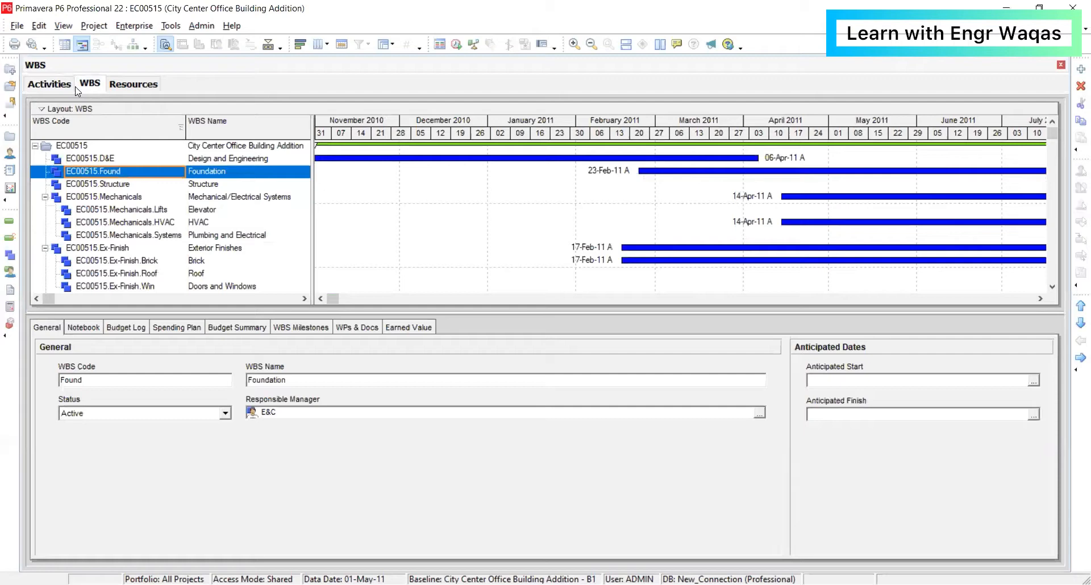
{"action": "mouse_move", "coordinate": [247, 193]}
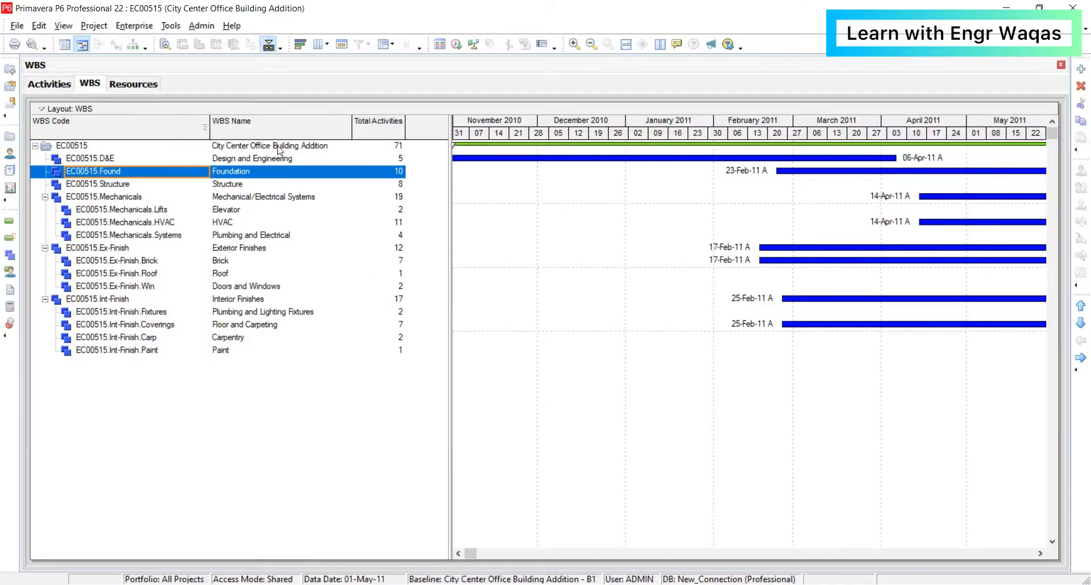
{"action": "mouse_move", "coordinate": [341, 254]}
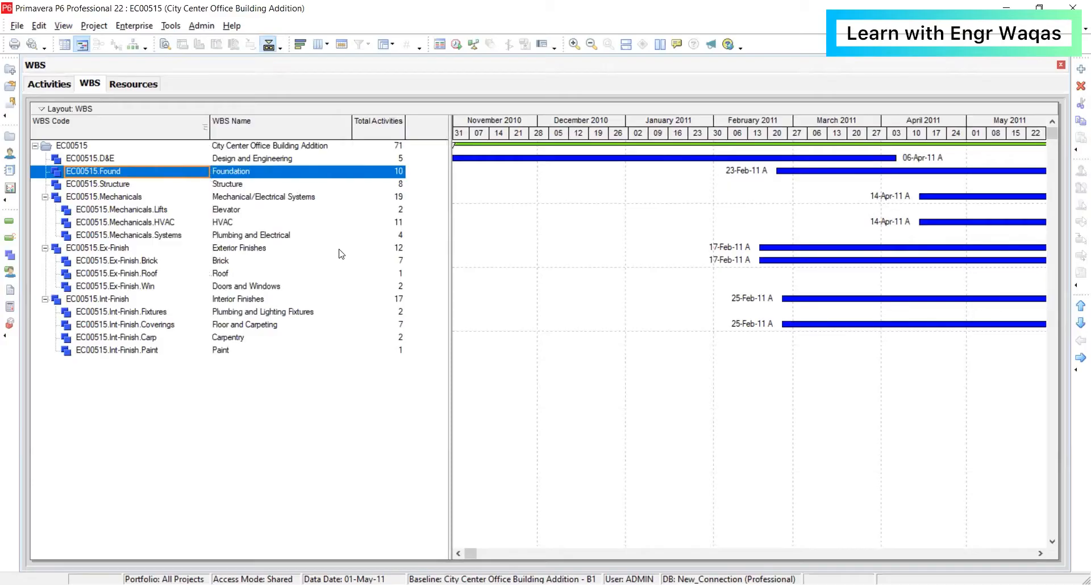
{"action": "mouse_move", "coordinate": [282, 195]}
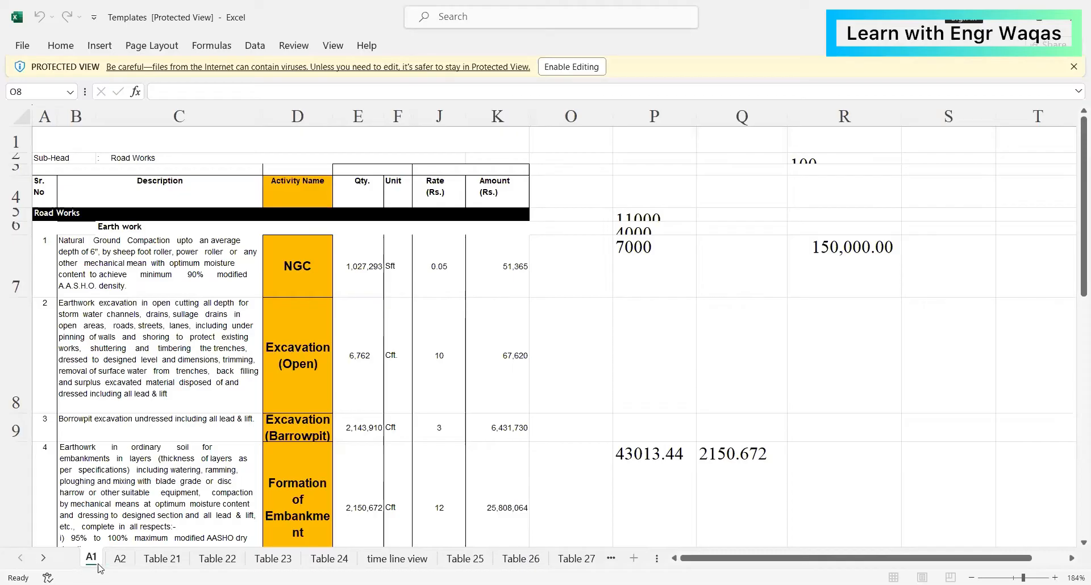
{"action": "mouse_move", "coordinate": [1063, 558]}
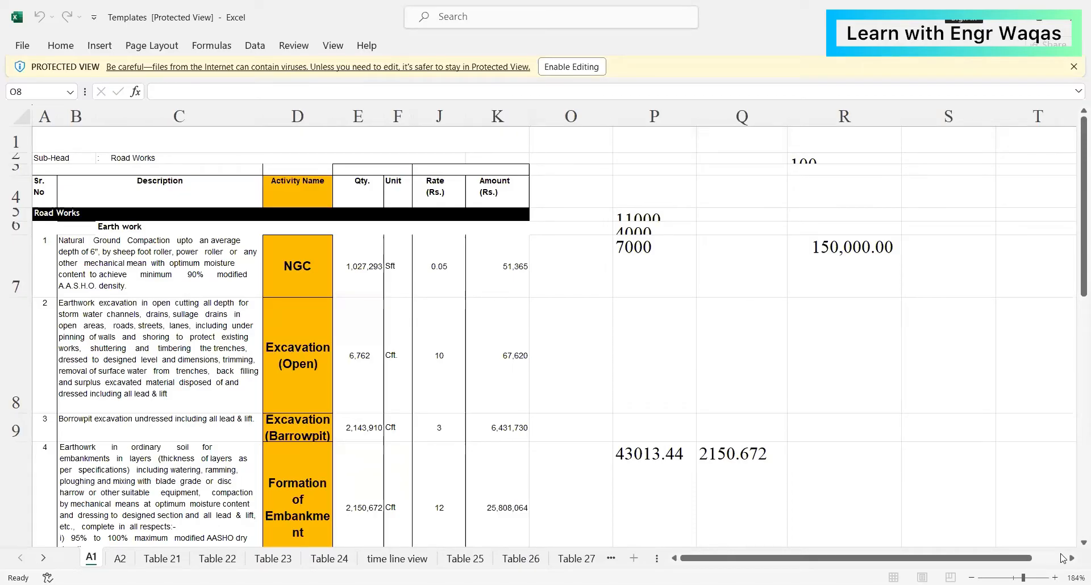
{"action": "mouse_move", "coordinate": [324, 466]}
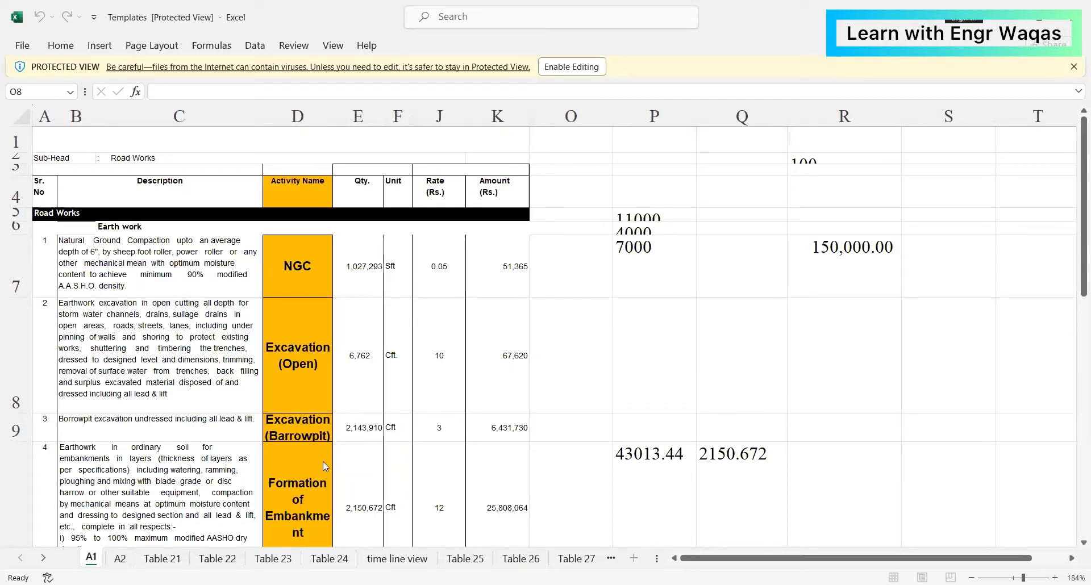
{"action": "mouse_move", "coordinate": [381, 516]}
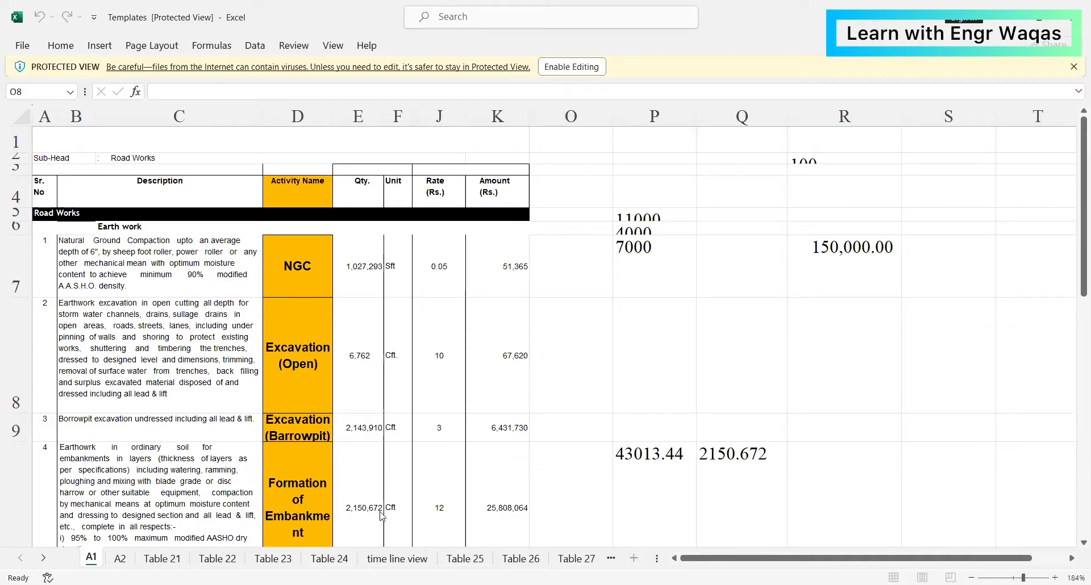
{"action": "mouse_move", "coordinate": [438, 312]}
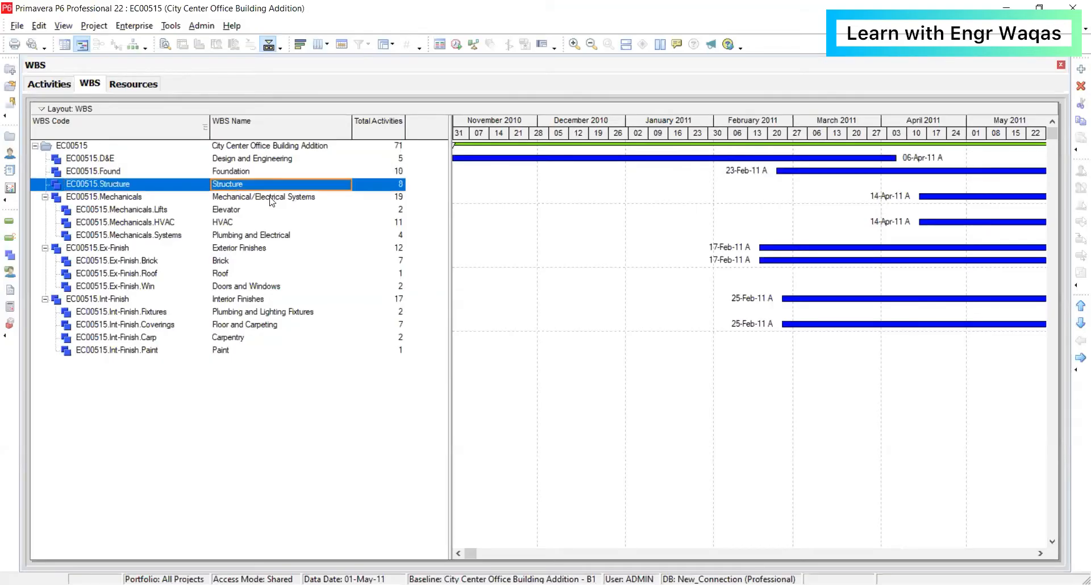
{"action": "mouse_move", "coordinate": [240, 291]}
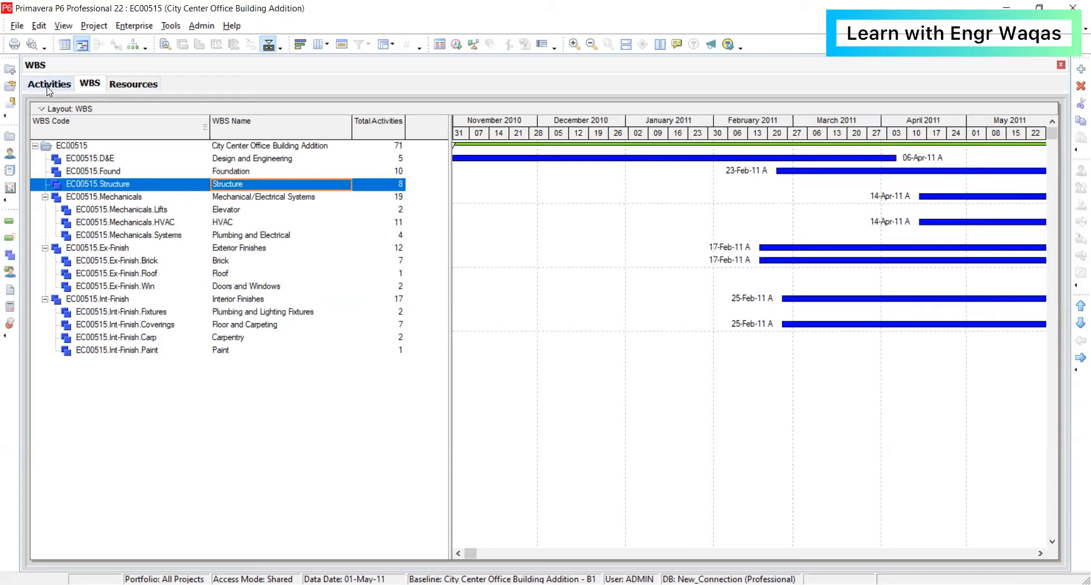
{"action": "left_click", "coordinate": [49, 83]}
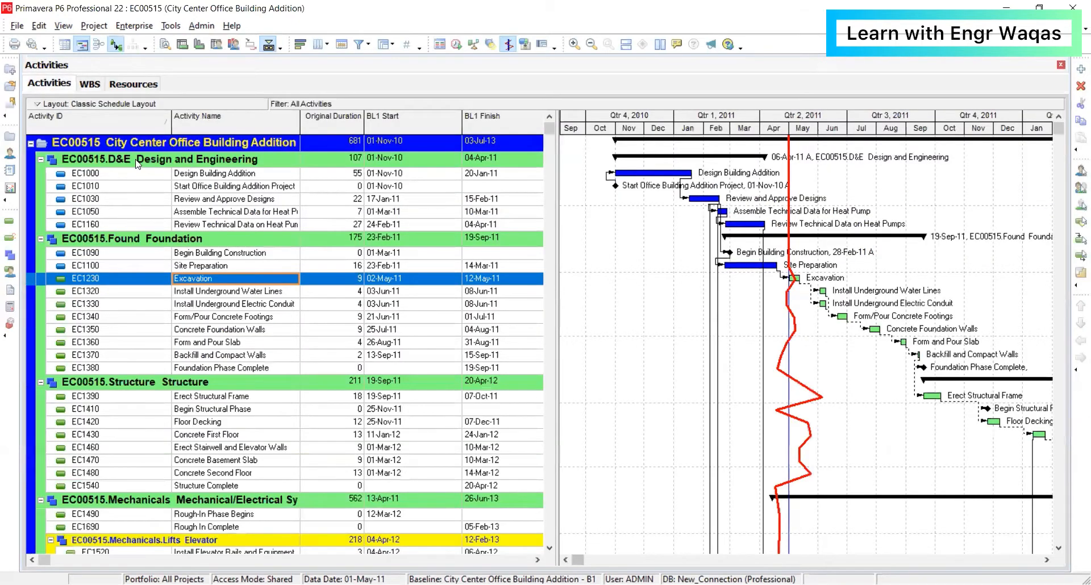
{"action": "left_click", "coordinate": [89, 84]}
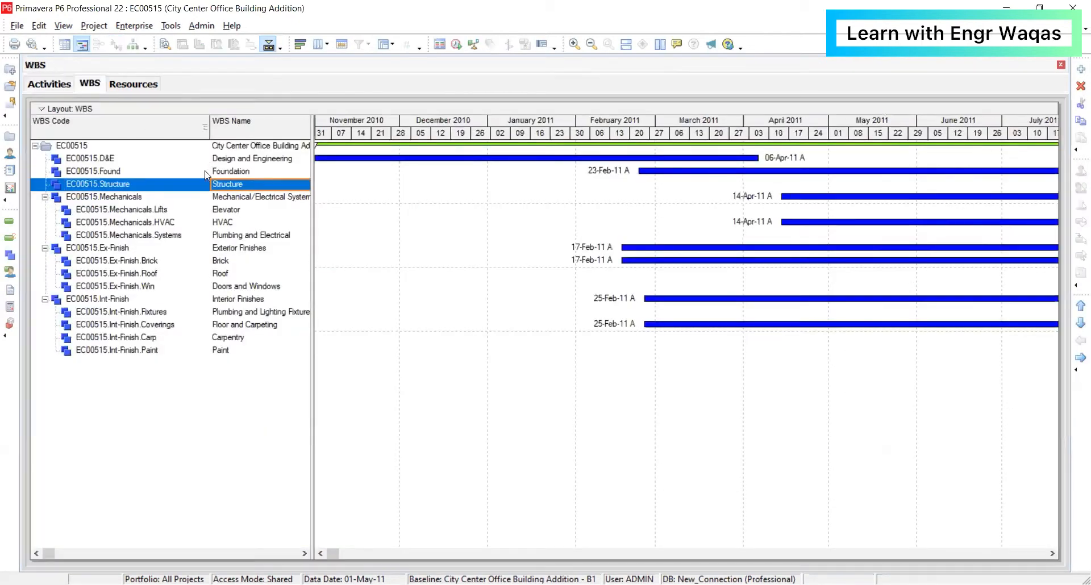
{"action": "left_click", "coordinate": [48, 84]}
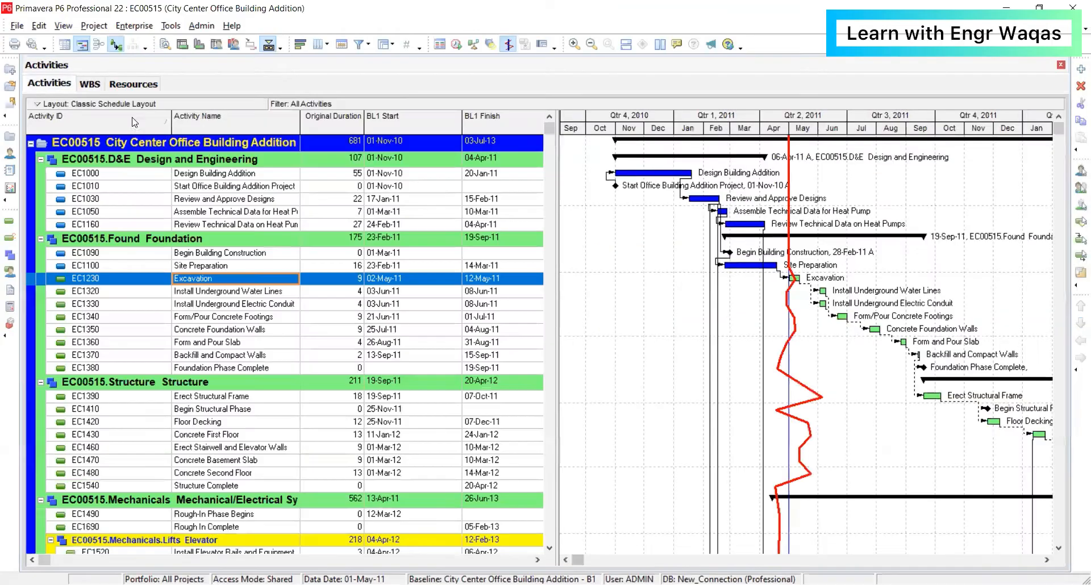
{"action": "left_click", "coordinate": [236, 186]}
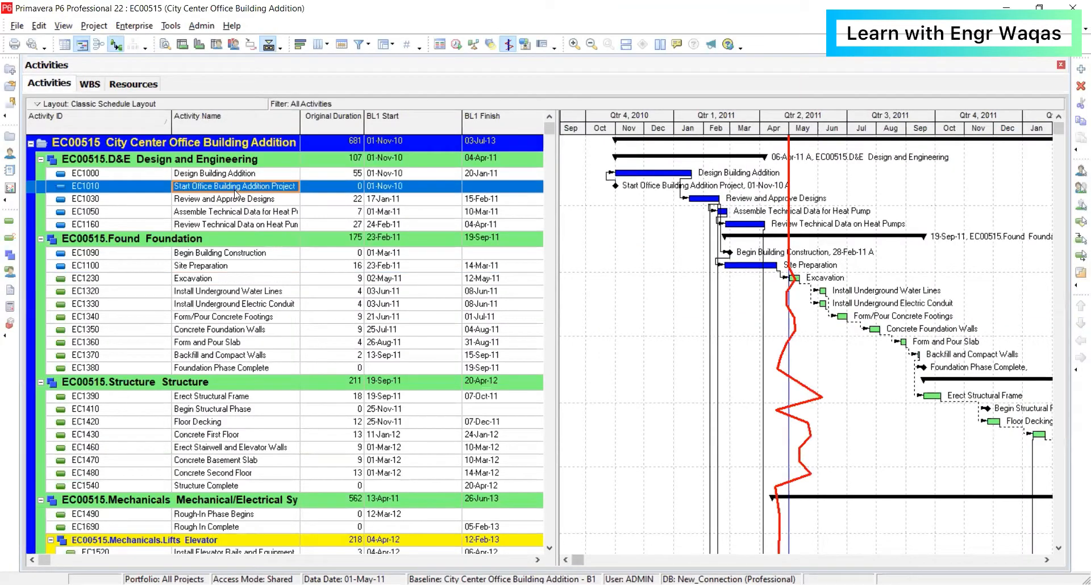
{"action": "left_click", "coordinate": [236, 212]}
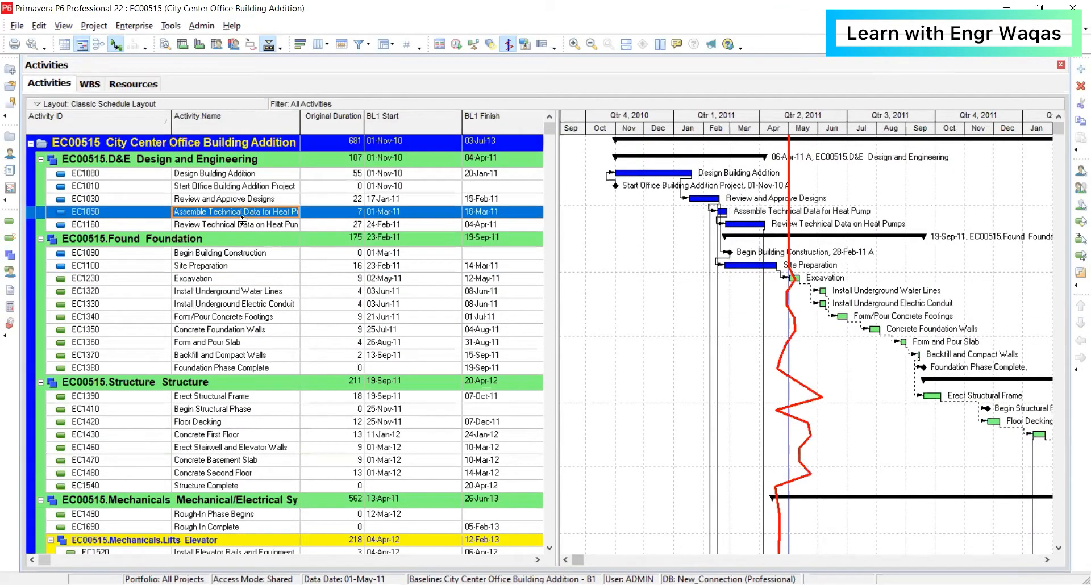
{"action": "left_click", "coordinate": [236, 224]}
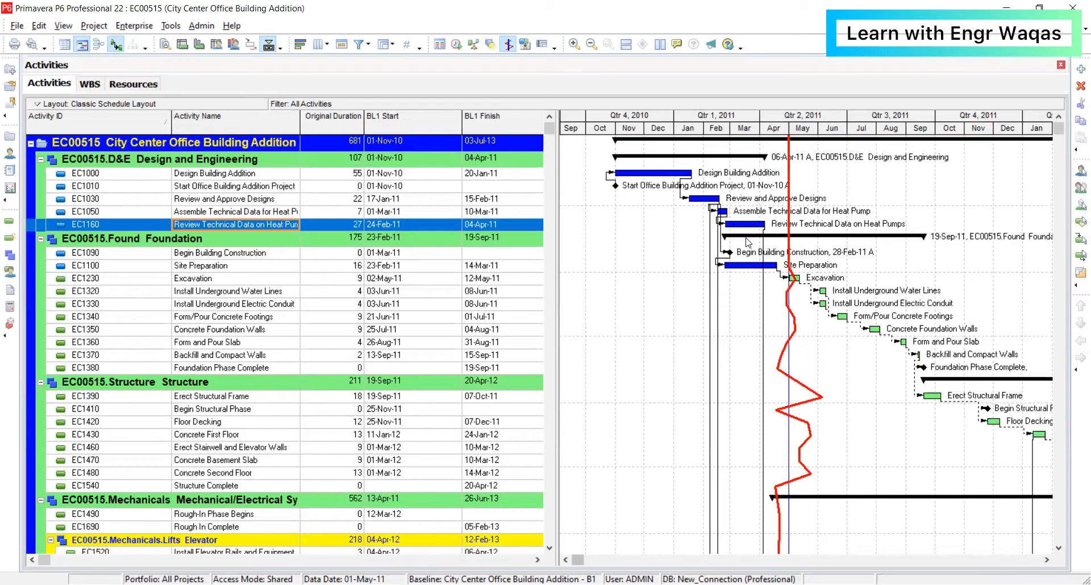
{"action": "scroll", "scroll_direction": "down", "scroll_amount": 3}
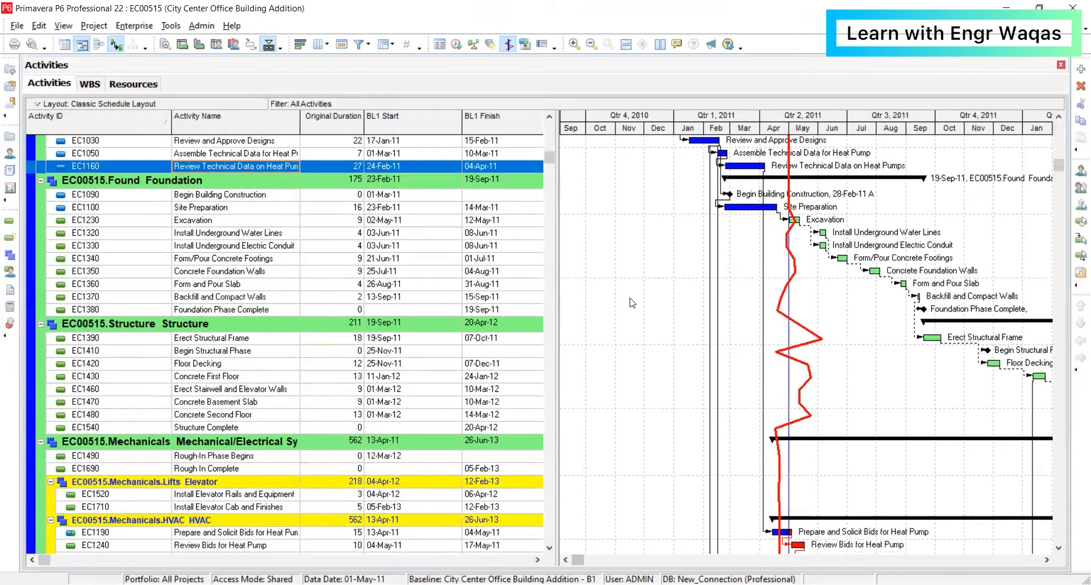
{"action": "scroll", "scroll_direction": "up", "scroll_amount": 3}
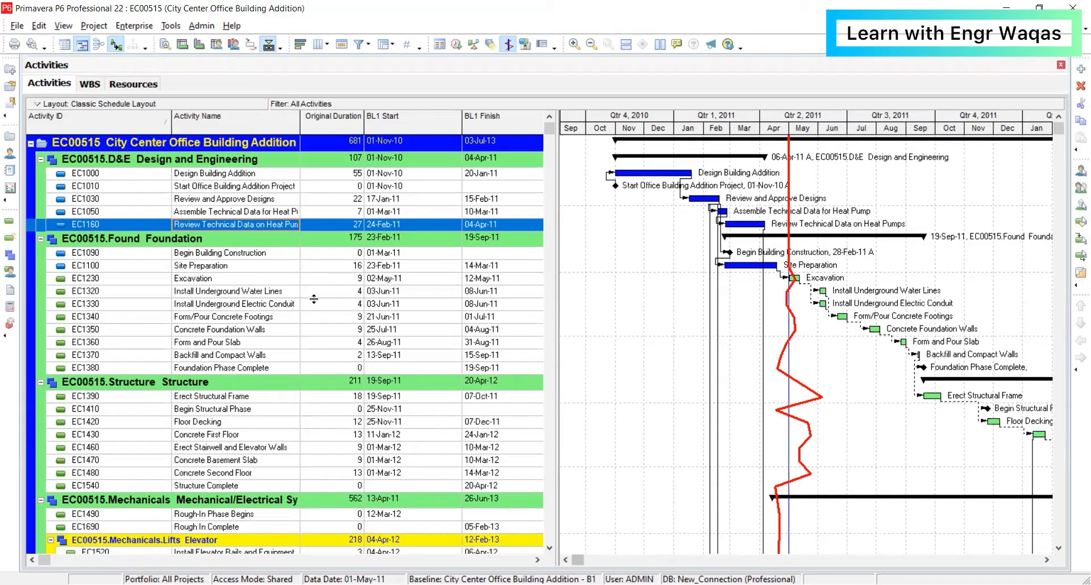
{"action": "scroll", "scroll_direction": "down", "scroll_amount": 3}
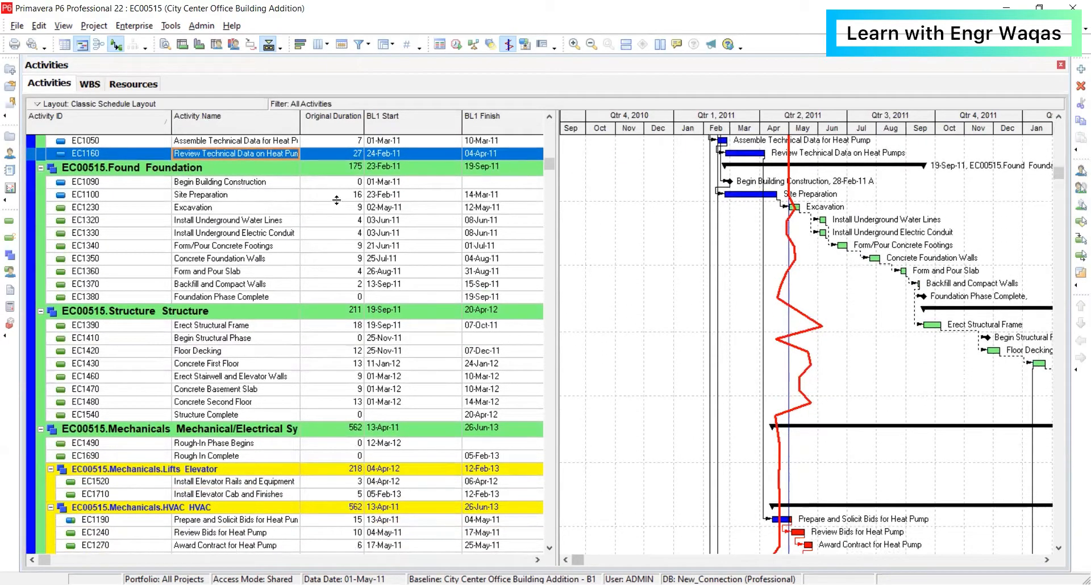
{"action": "left_click", "coordinate": [227, 220]}
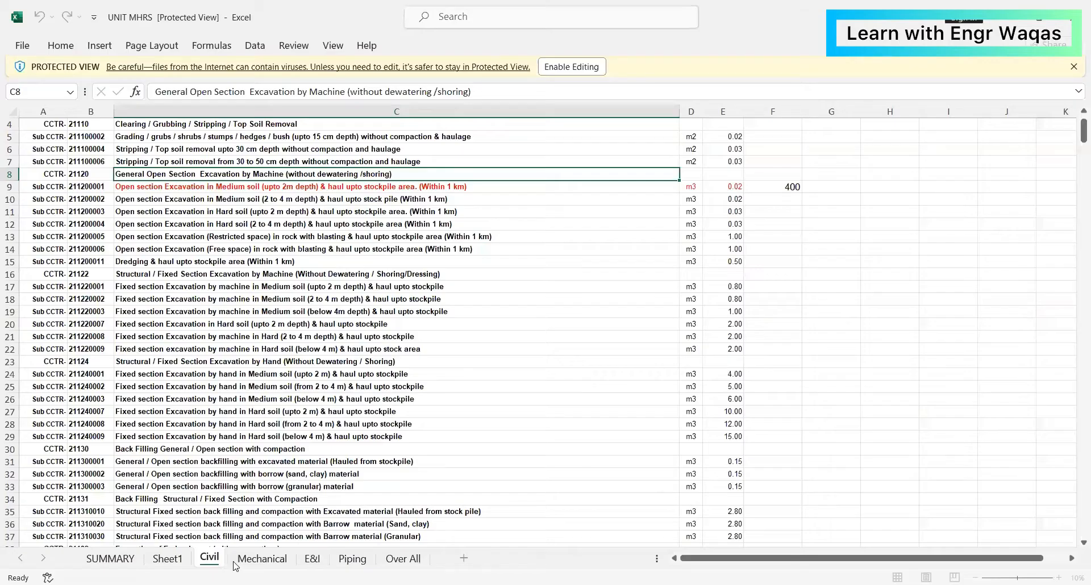
Browse the Mechanical, E&I, Piping and Over All man-hour sheets, then return to the first sheet tab.
{"action": "left_click", "coordinate": [261, 558]}
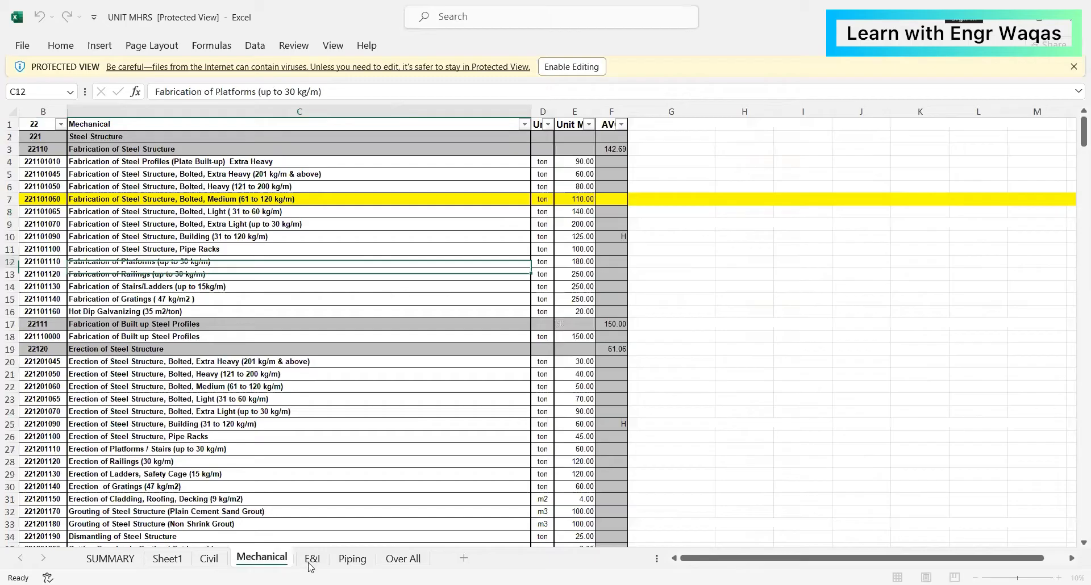
{"action": "left_click", "coordinate": [312, 558]}
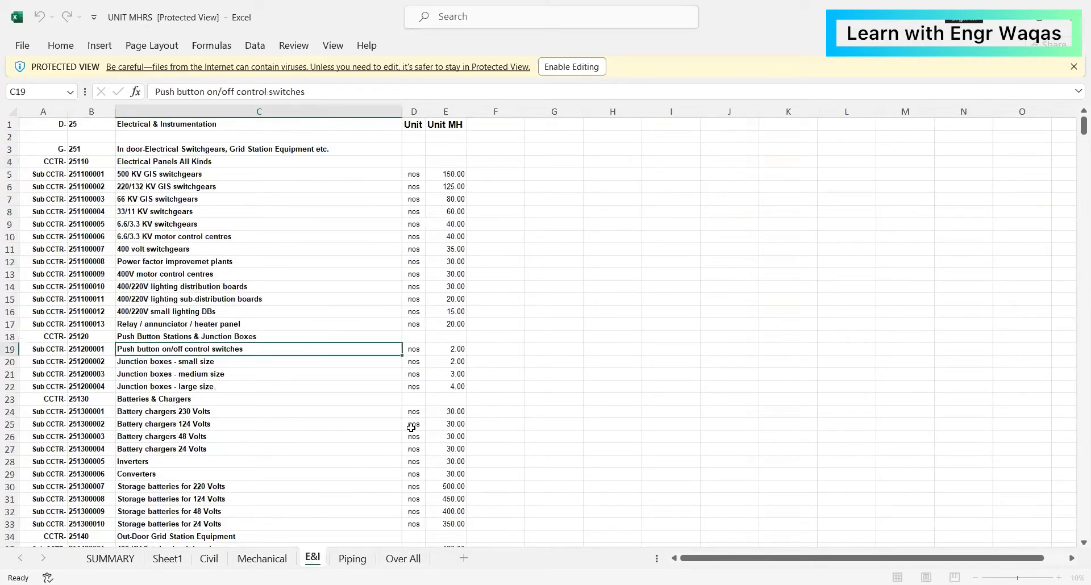
{"action": "left_click", "coordinate": [352, 559]}
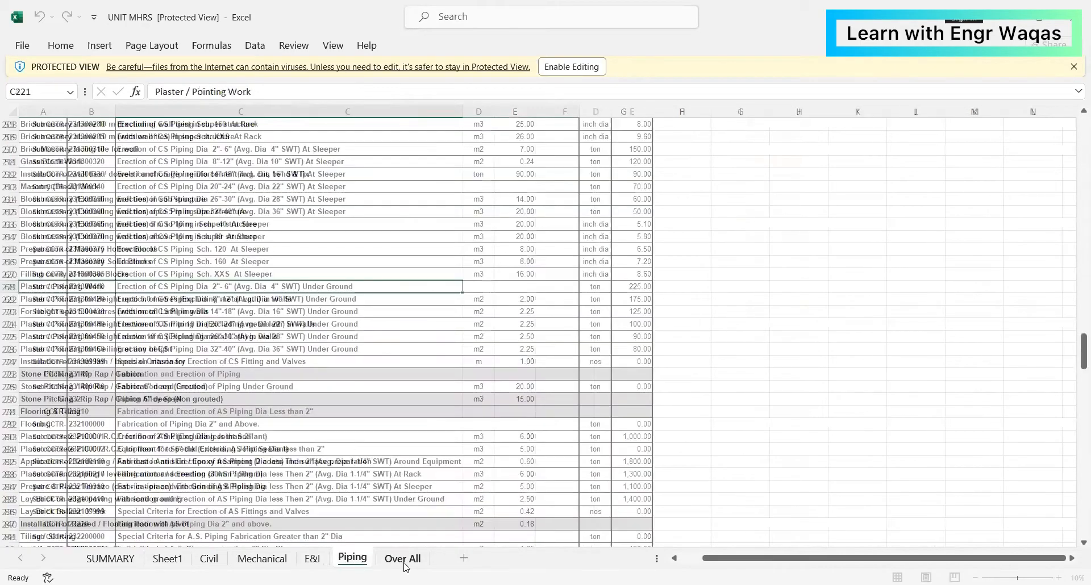
{"action": "left_click", "coordinate": [403, 557]}
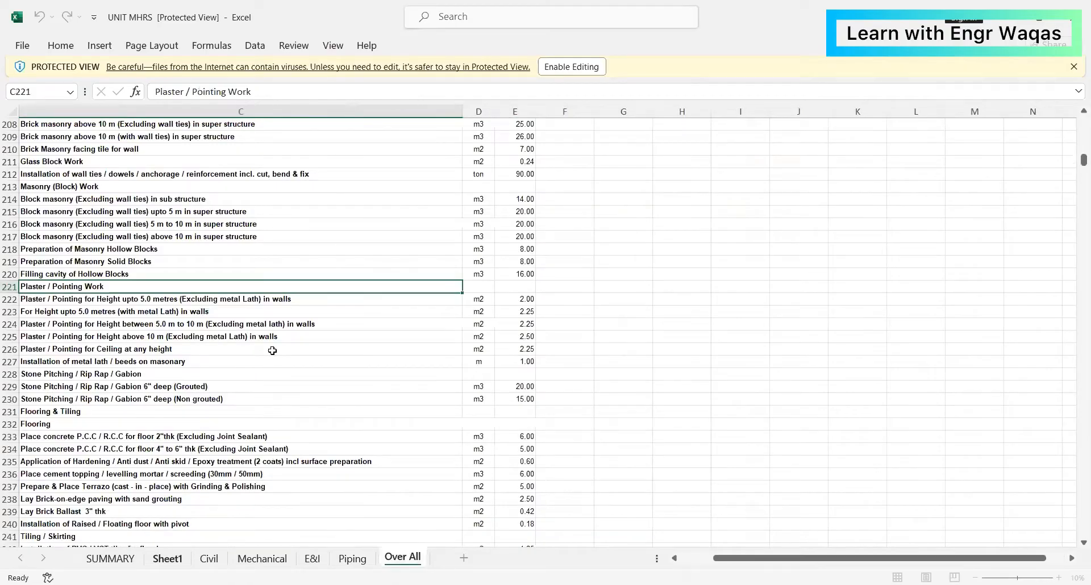
{"action": "left_click", "coordinate": [110, 557]}
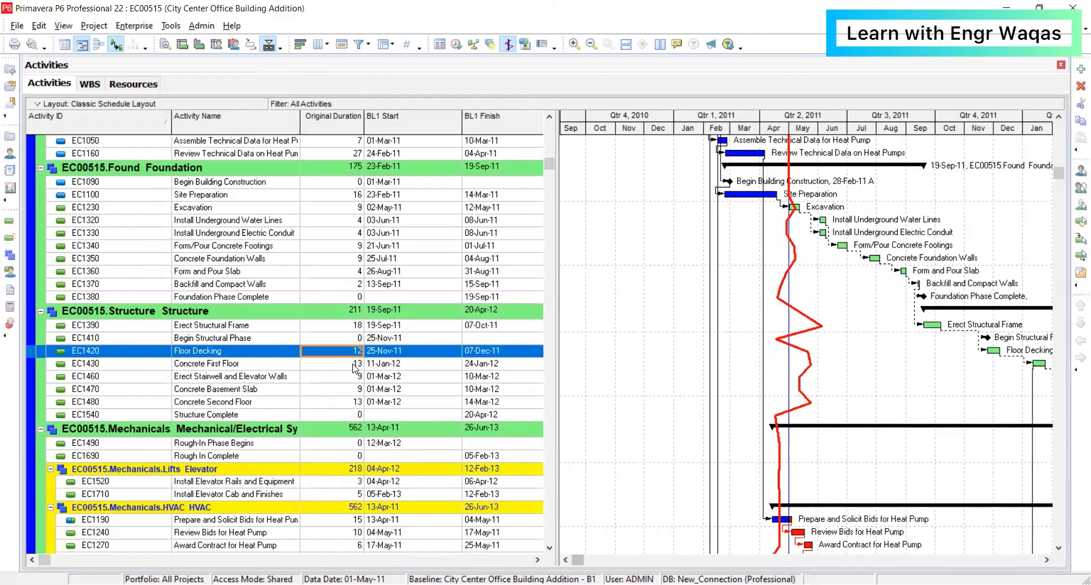
Select activity EC1430 Concrete First Floor and scroll down to the Mechanical/Electrical activities.
{"action": "left_click", "coordinate": [209, 364]}
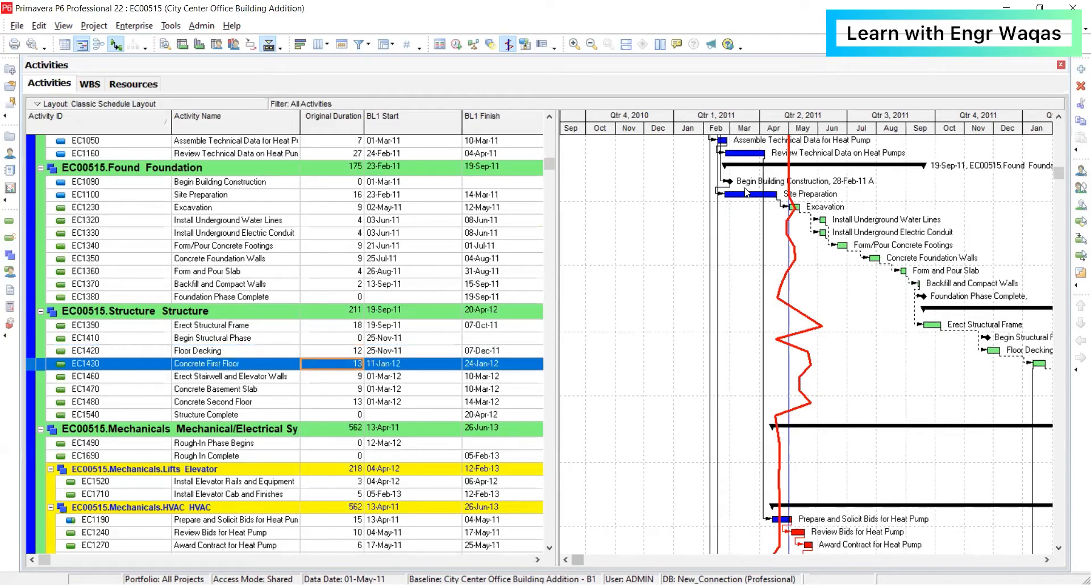
{"action": "scroll", "scroll_direction": "down", "scroll_amount": 3}
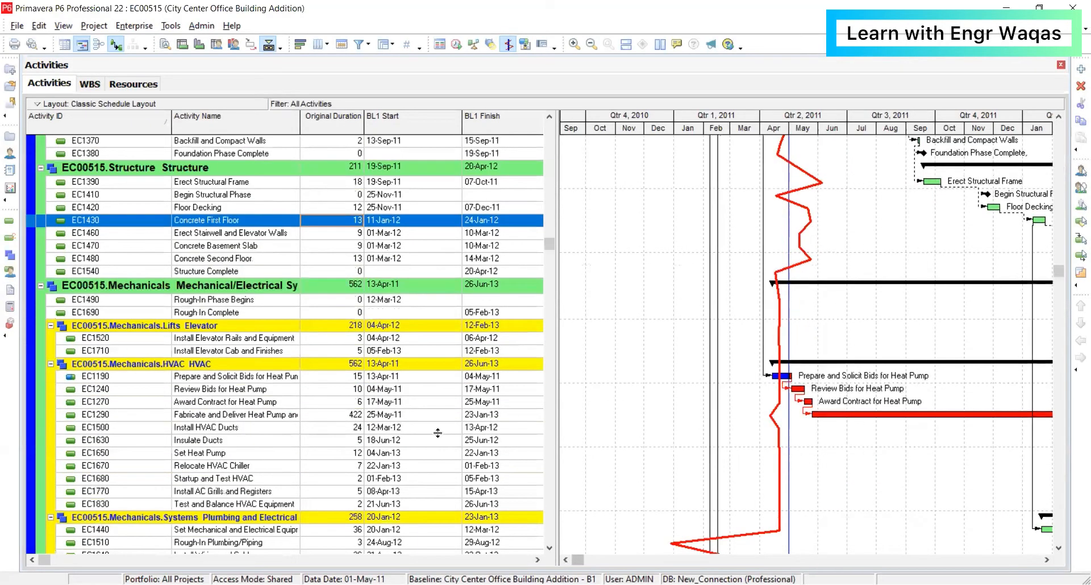
{"action": "mouse_move", "coordinate": [447, 547]}
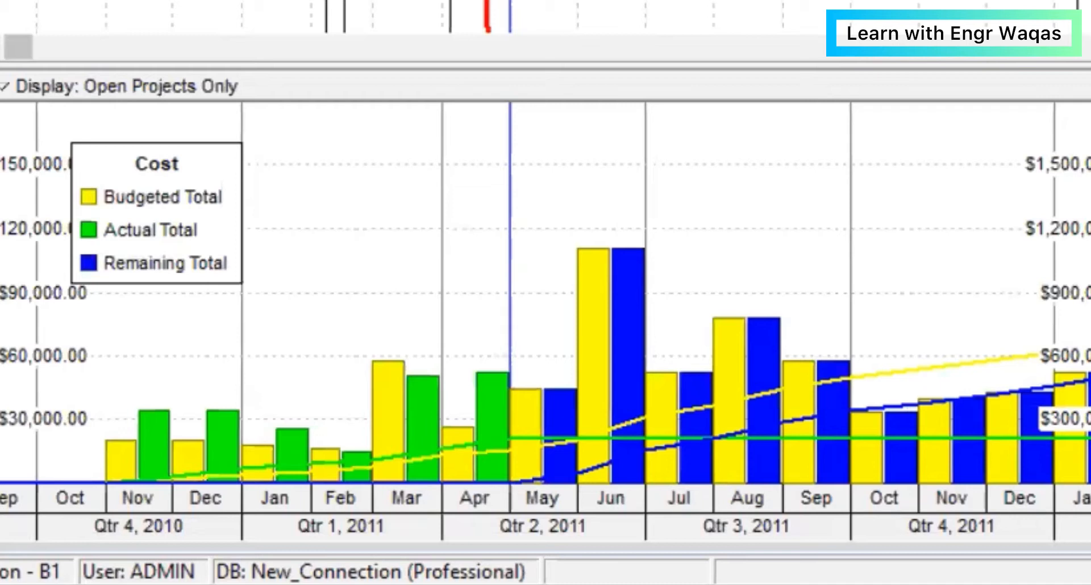
{"action": "mouse_move", "coordinate": [797, 403]}
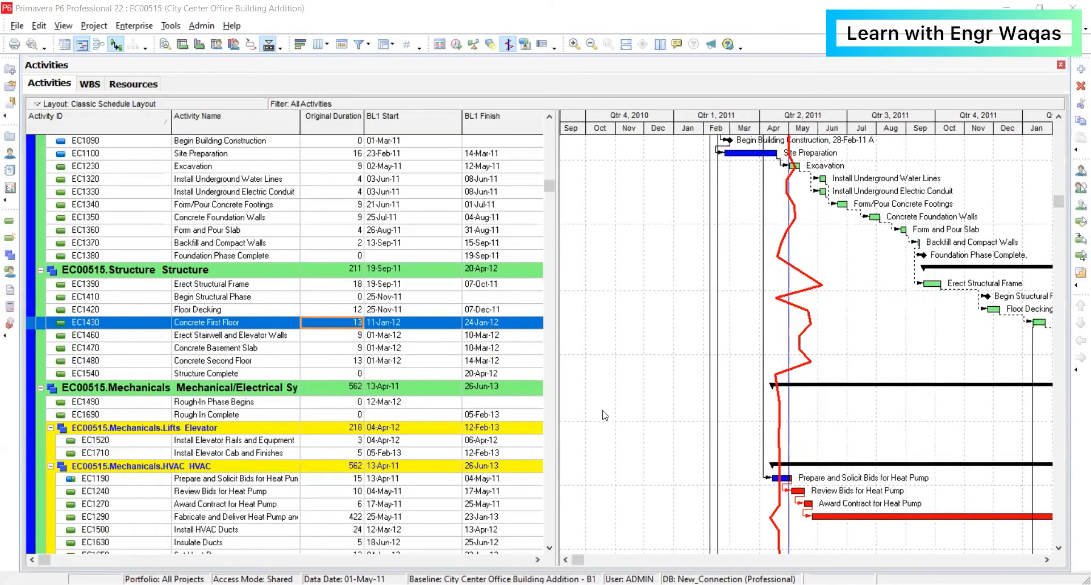
{"action": "scroll", "scroll_direction": "up", "scroll_amount": 3}
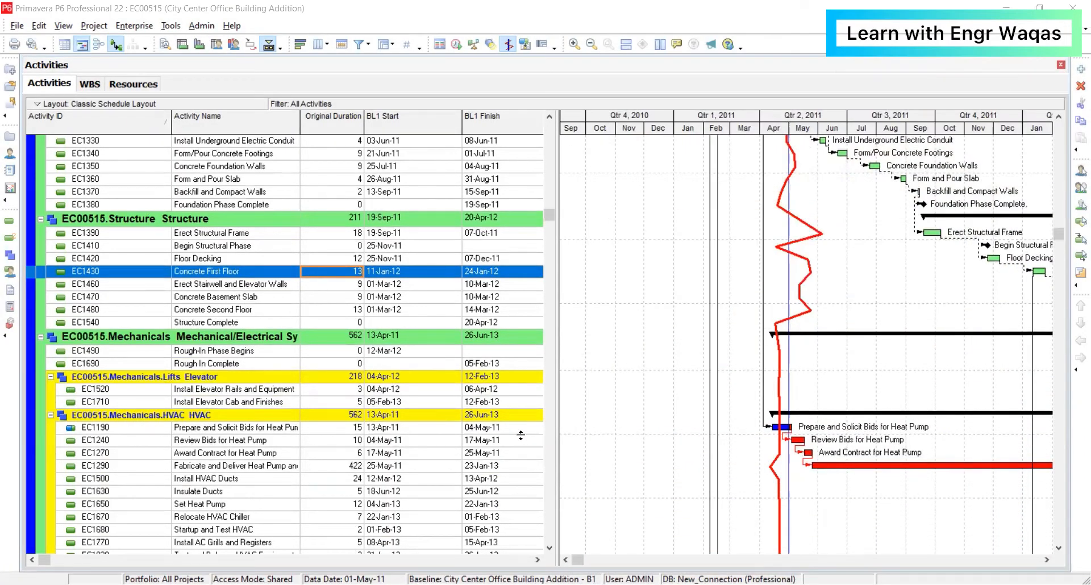
{"action": "scroll", "scroll_direction": "up", "scroll_amount": 3}
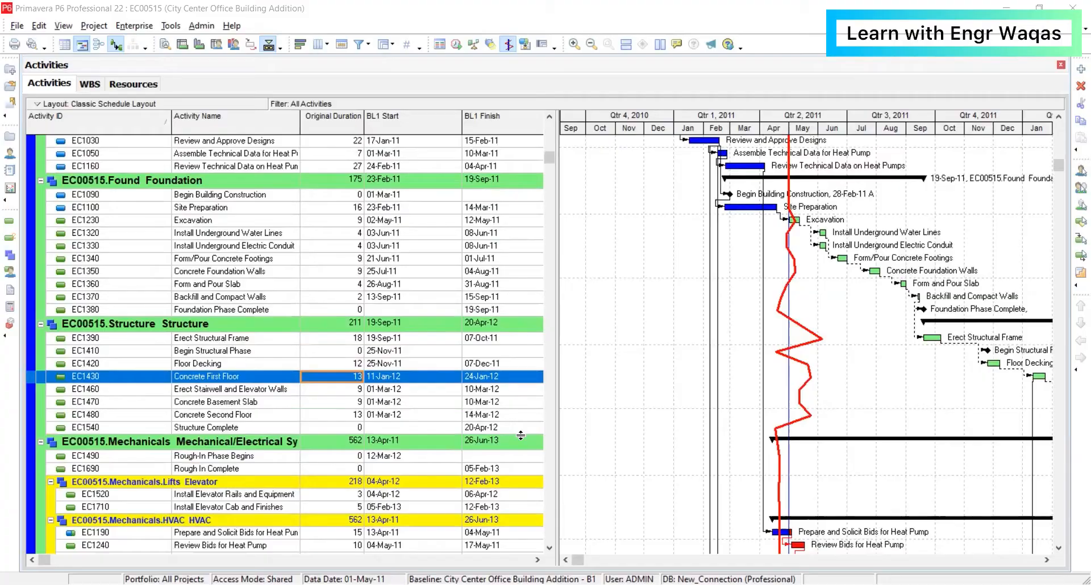
{"action": "scroll", "scroll_direction": "up", "scroll_amount": 3}
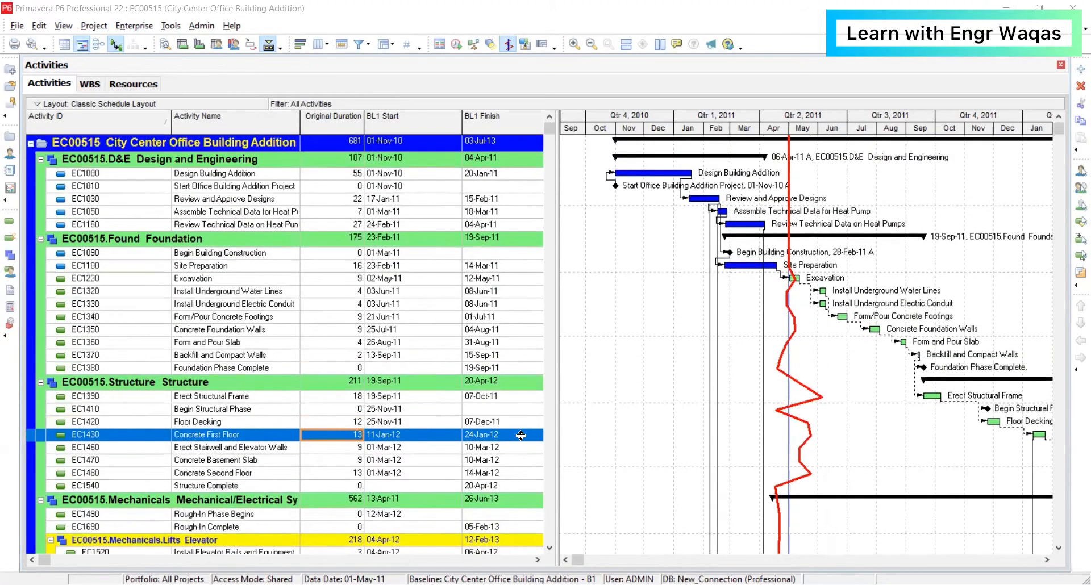
{"action": "scroll", "scroll_direction": "down", "scroll_amount": 3}
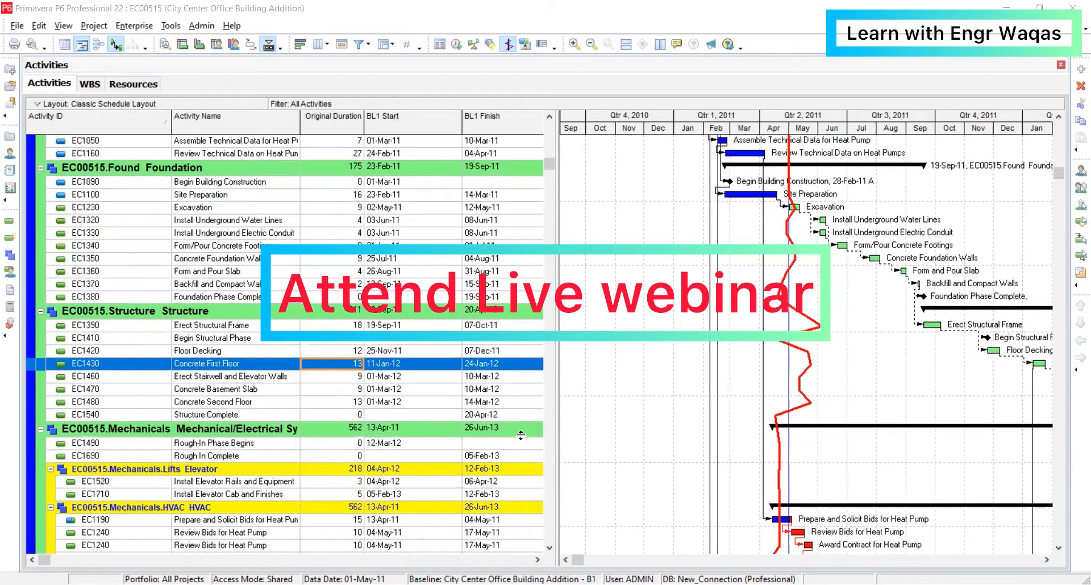
{"action": "scroll", "scroll_direction": "down", "scroll_amount": 3}
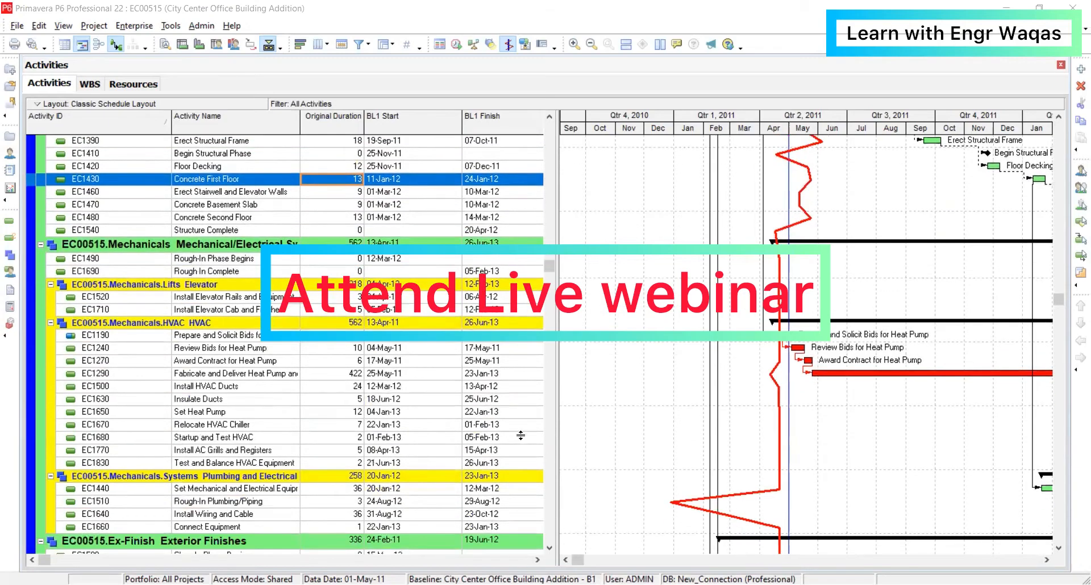
{"action": "scroll", "scroll_direction": "down", "scroll_amount": 3}
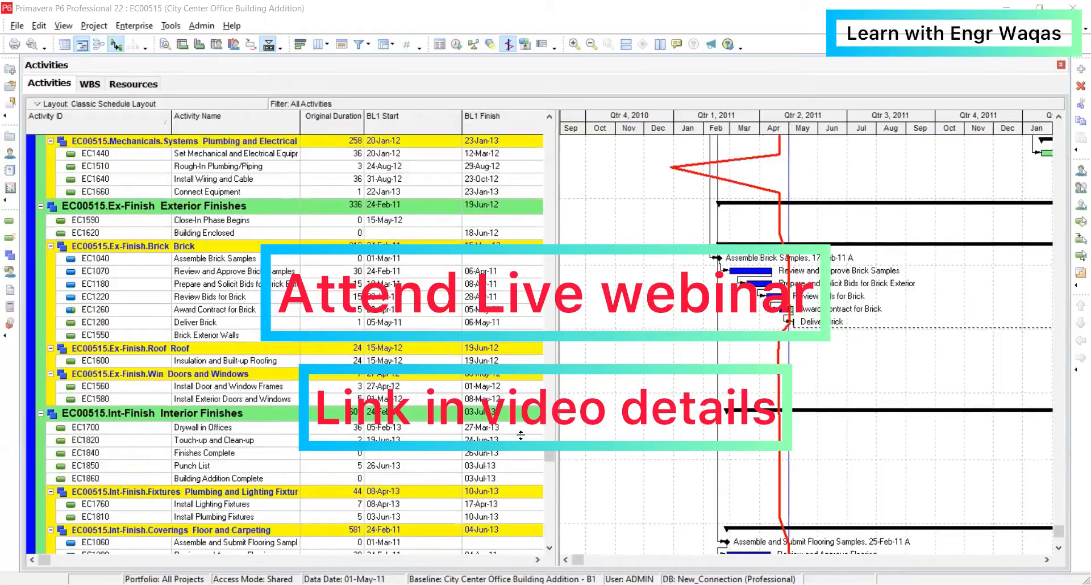
{"action": "scroll", "scroll_direction": "down", "scroll_amount": 3}
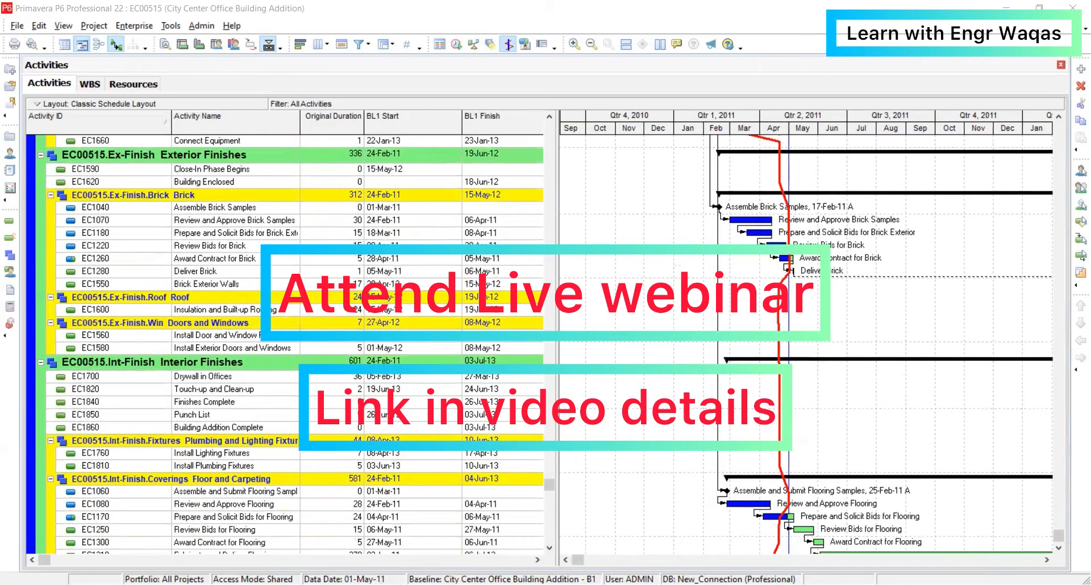
{"action": "mouse_move", "coordinate": [552, 461]}
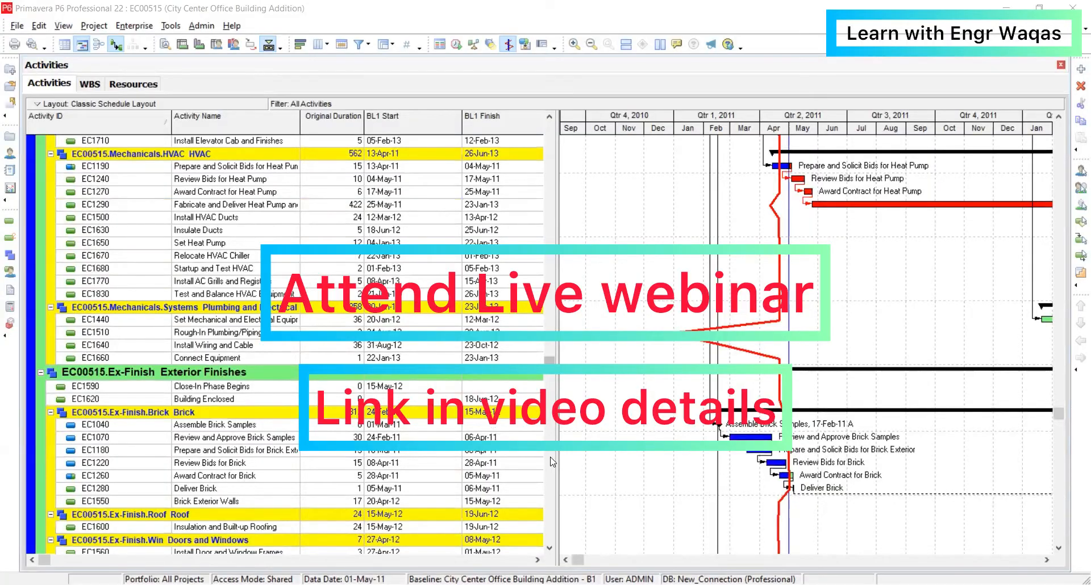
{"action": "scroll", "scroll_direction": "down", "scroll_amount": 3}
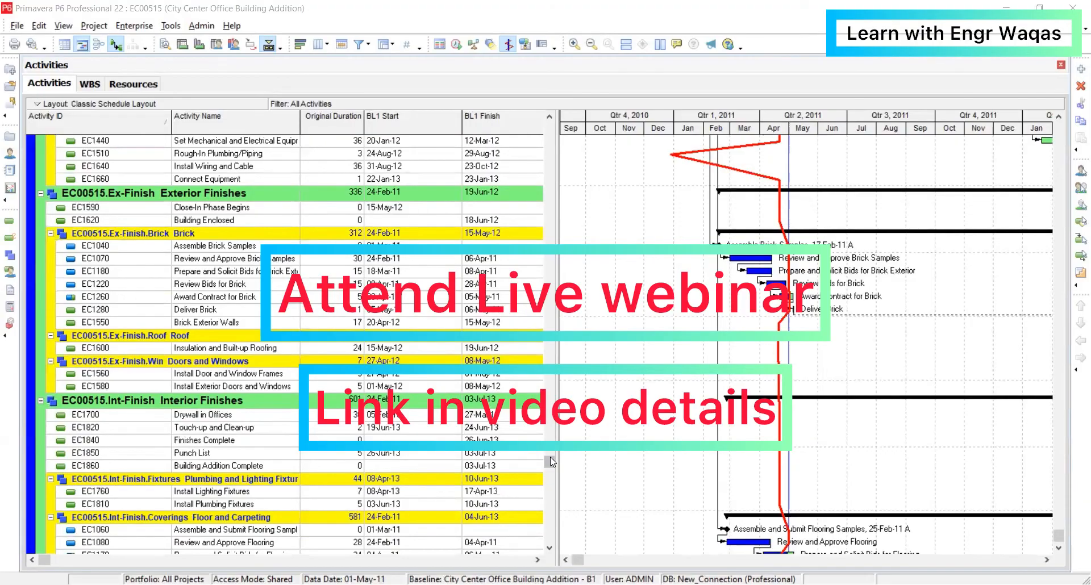